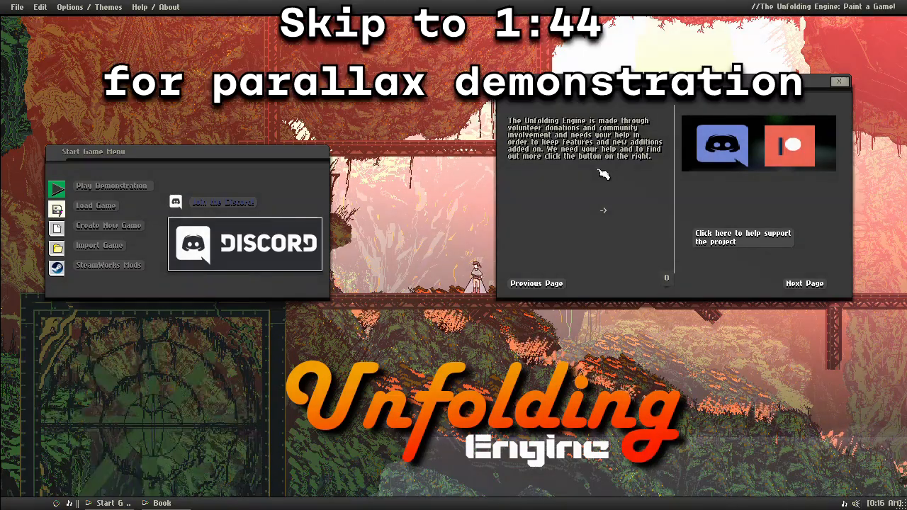
{"action": "mouse_move", "coordinate": [609, 176]}
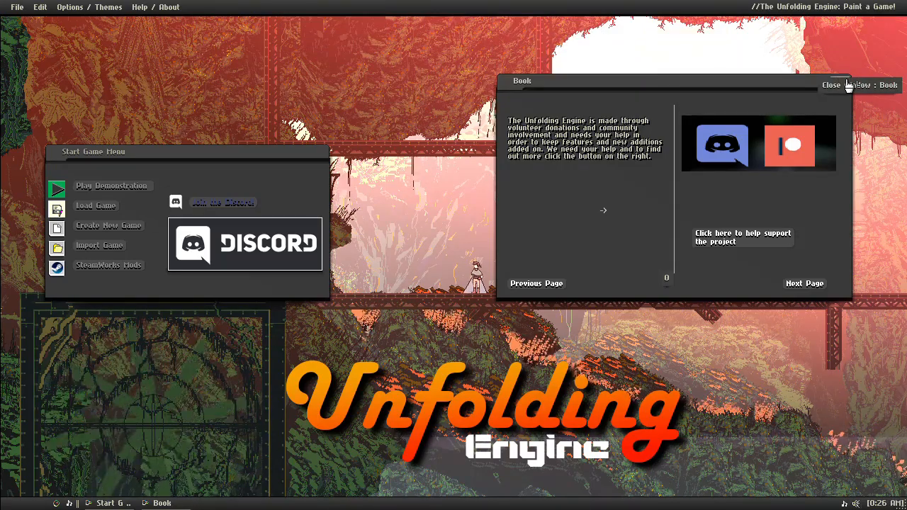
- Close the support-the-project book window, leaving the Start Game Menu
{"action": "left_click", "coordinate": [831, 85]}
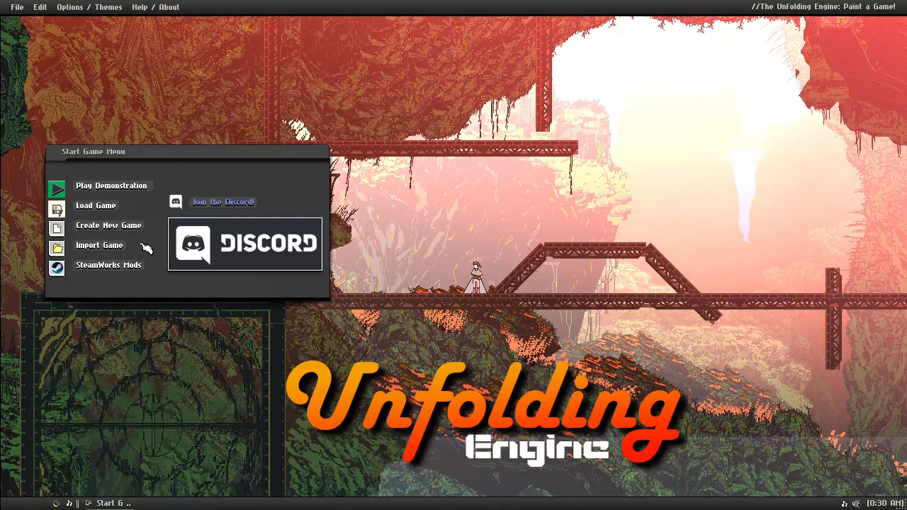
- Start a new game and set its name to 'Parallax Example'
{"action": "left_click", "coordinate": [108, 225]}
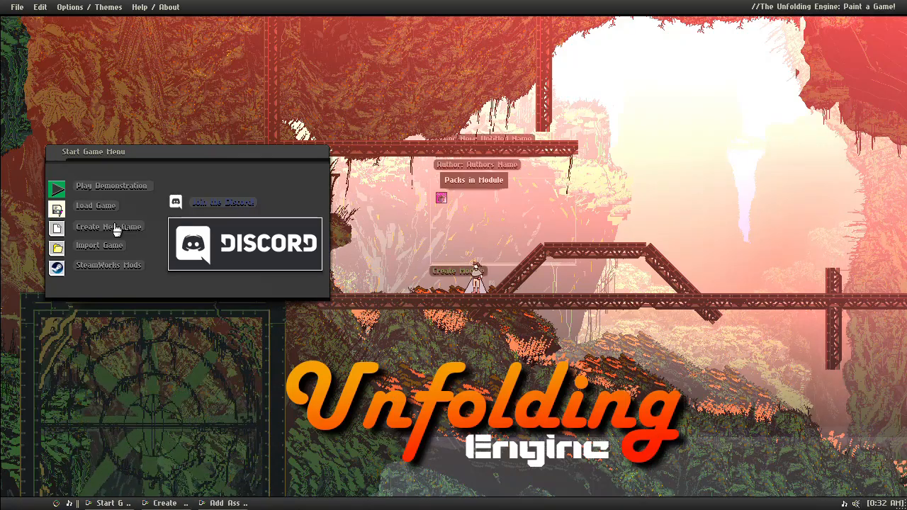
{"action": "left_click", "coordinate": [107, 227]}
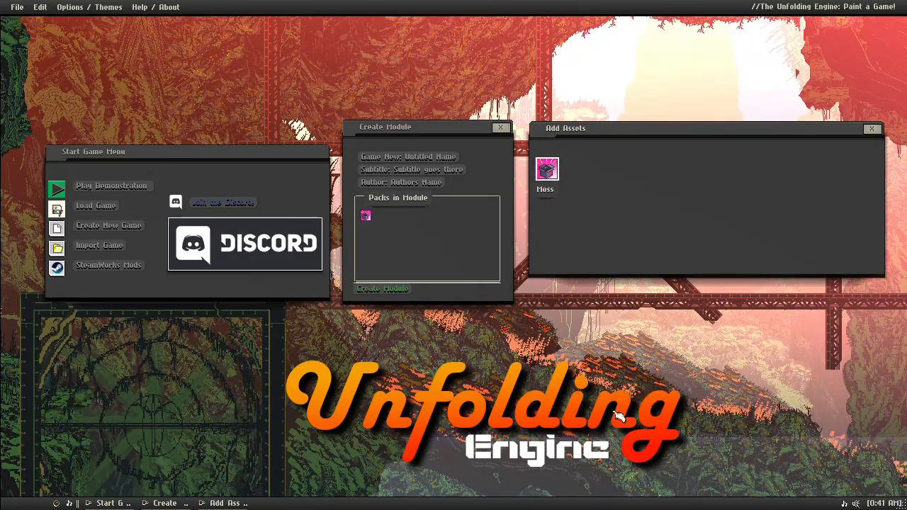
{"action": "left_click", "coordinate": [547, 173]}
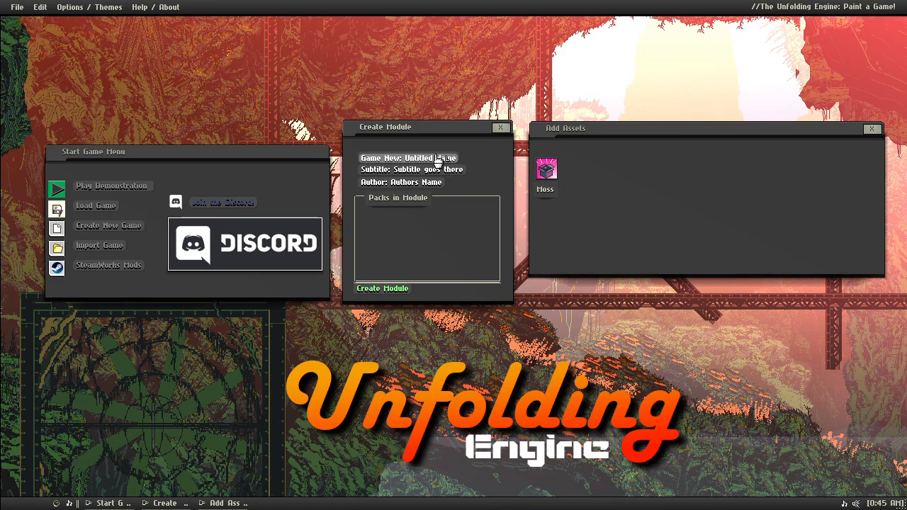
{"action": "type", "text": "Parallax Example"}
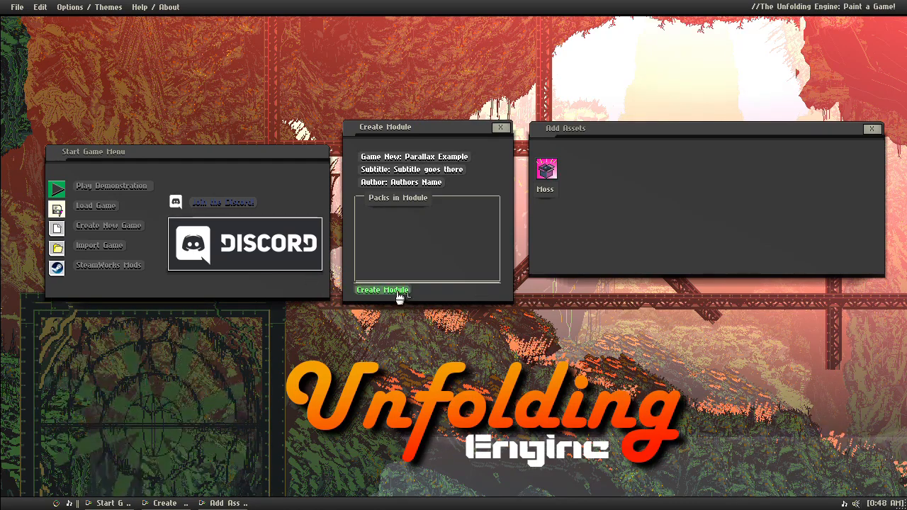
- Create the Parallax Example module and enter its starry-night scene editor
{"action": "left_click", "coordinate": [383, 289]}
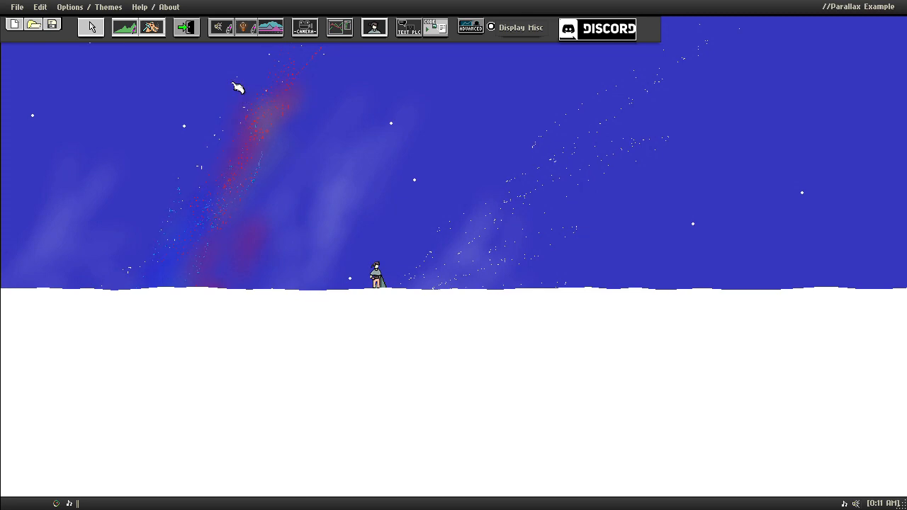
- Place a cluster of dark mossy round statics in the upper-left sky
{"action": "left_click", "coordinate": [125, 27]}
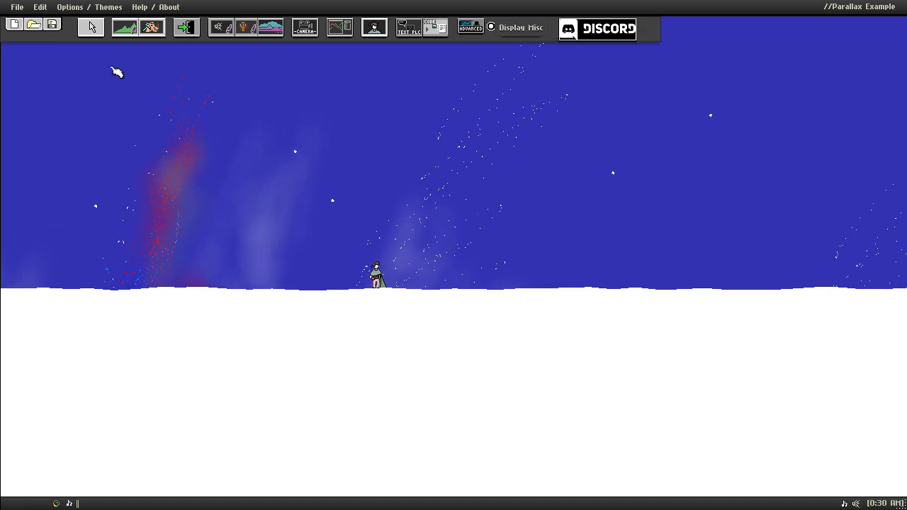
{"action": "mouse_move", "coordinate": [124, 26]}
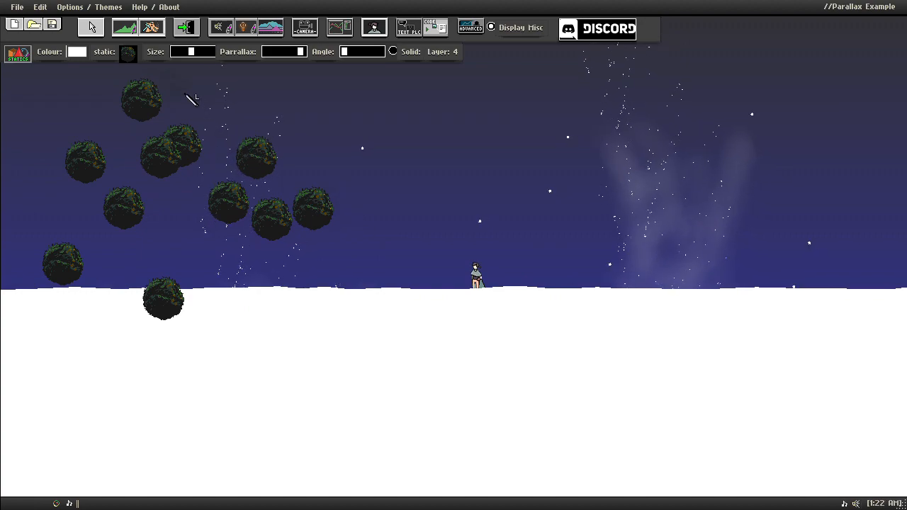
- Add a new static with a loaded portrait image as its sprite
{"action": "left_click", "coordinate": [128, 53]}
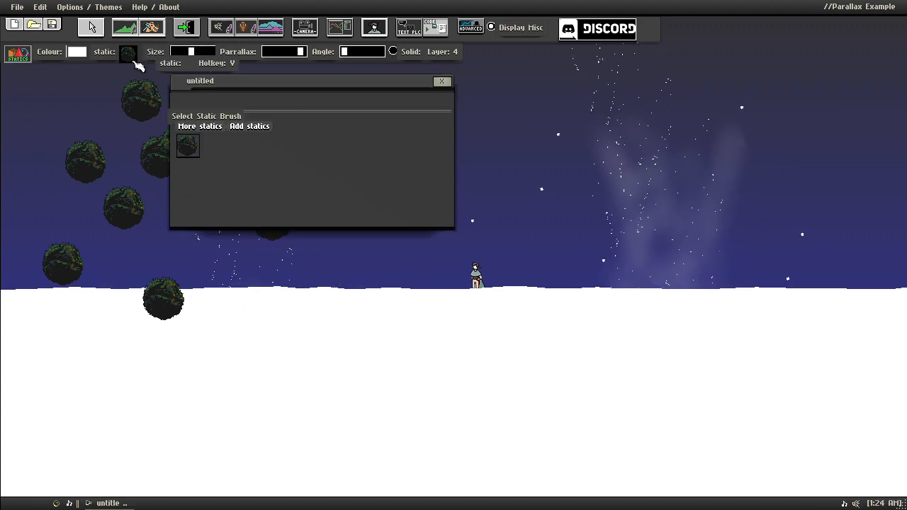
{"action": "left_click", "coordinate": [249, 126]}
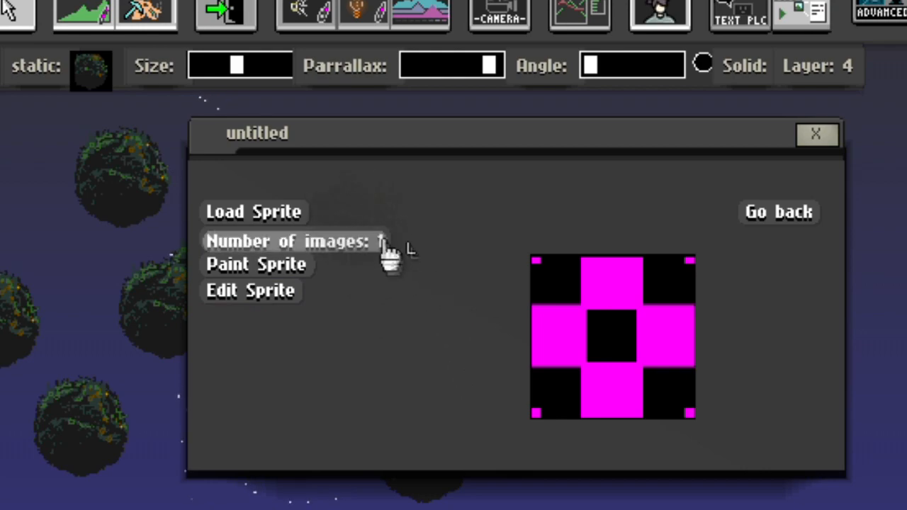
{"action": "left_click", "coordinate": [383, 241]}
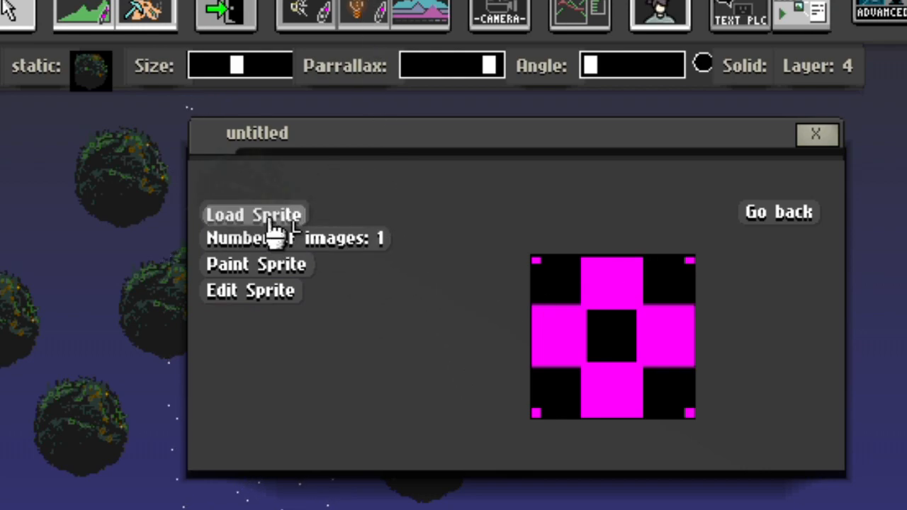
{"action": "left_click", "coordinate": [253, 214]}
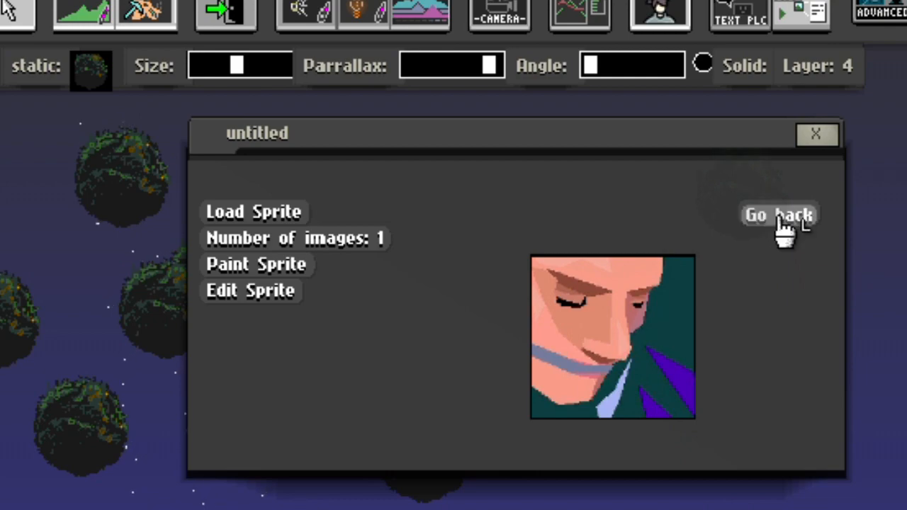
{"action": "left_click", "coordinate": [778, 216]}
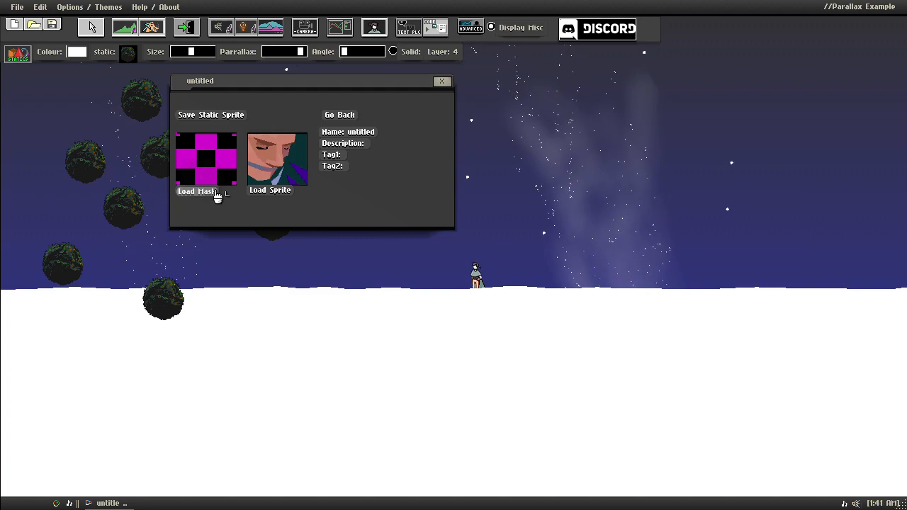
- Grab the mask from the sprite, name the static 'barchboi avatar' and tag it 'test'
{"action": "left_click", "coordinate": [196, 191]}
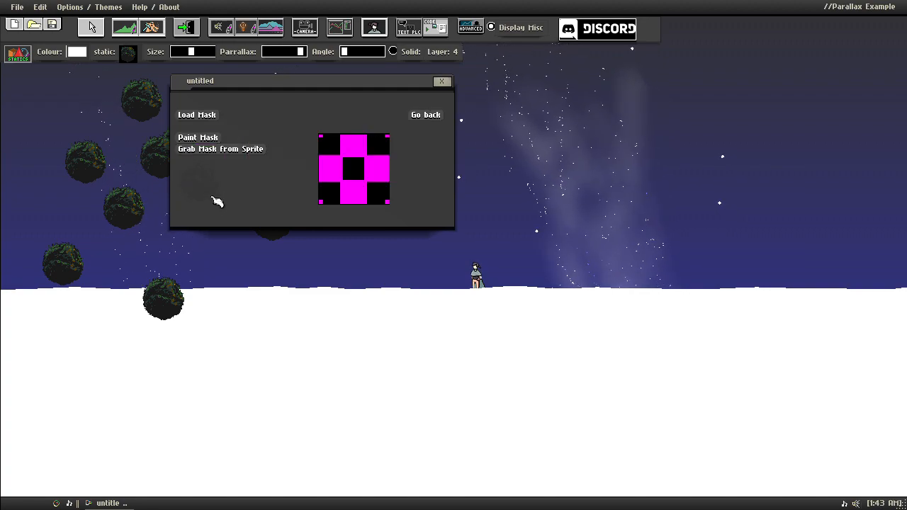
{"action": "left_click", "coordinate": [221, 151]}
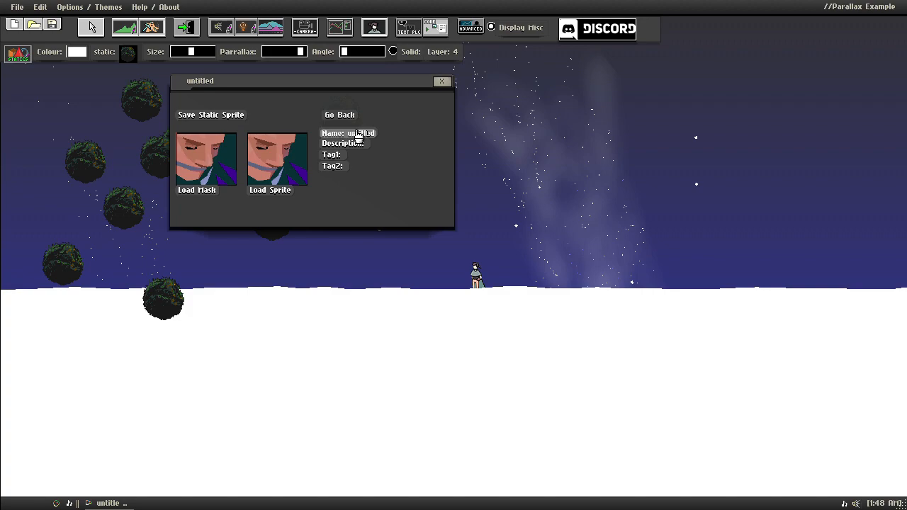
{"action": "type", "text": "barchboi avatar"}
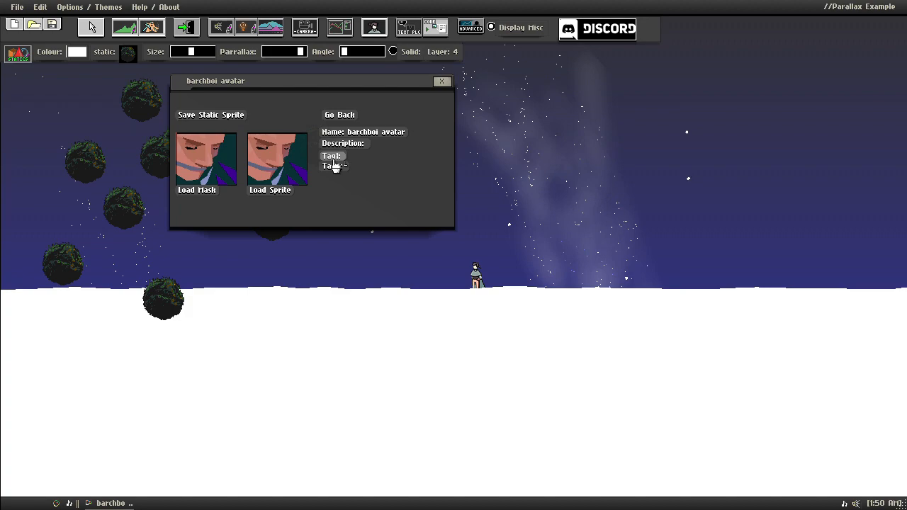
{"action": "type", "text": "test"}
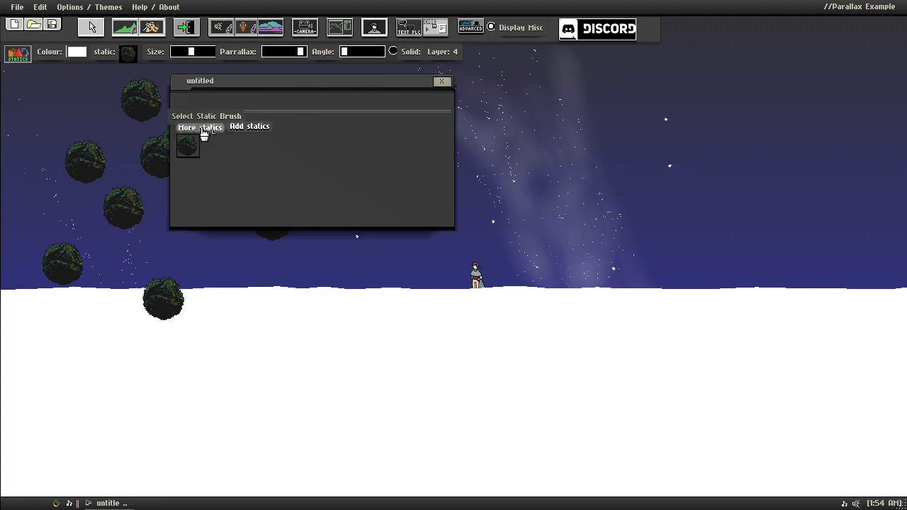
- Place large portrait statics layered behind the mossy round statics in the scene
{"action": "left_click", "coordinate": [187, 127]}
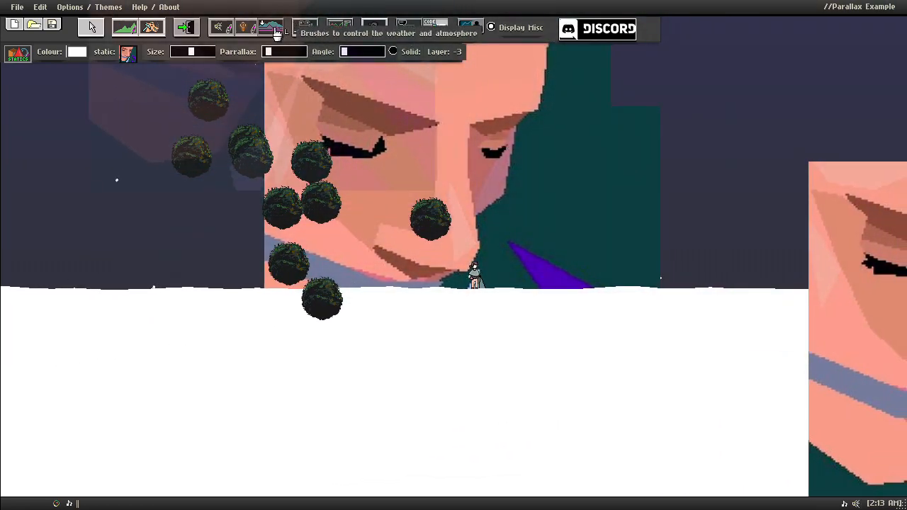
{"action": "left_click", "coordinate": [270, 27]}
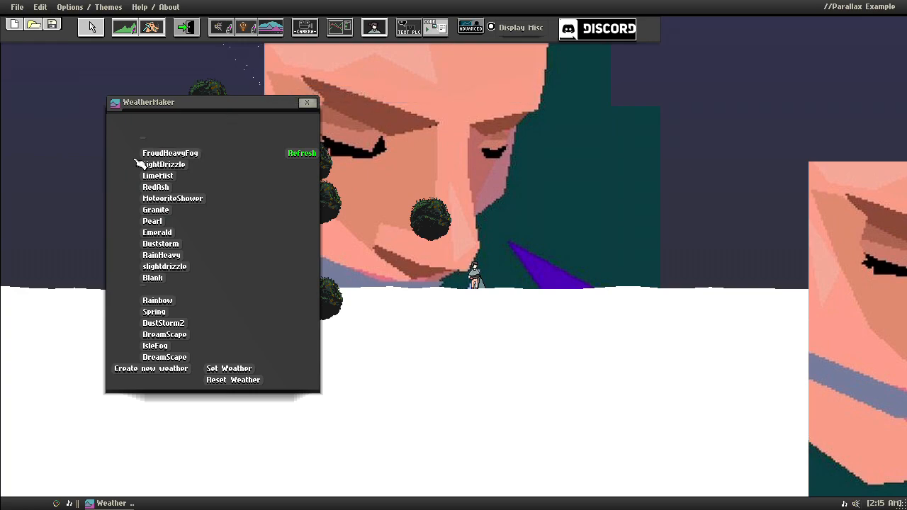
{"action": "double_click", "coordinate": [170, 153]}
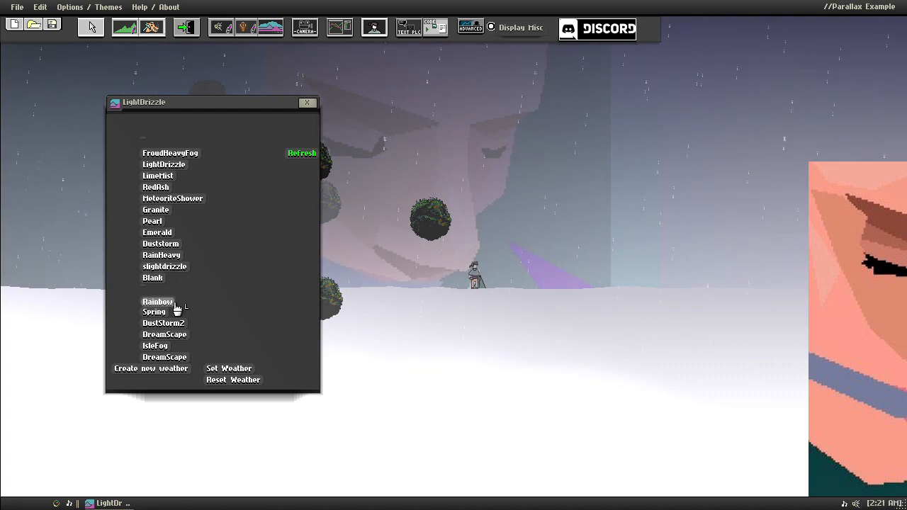
{"action": "left_click", "coordinate": [157, 301]}
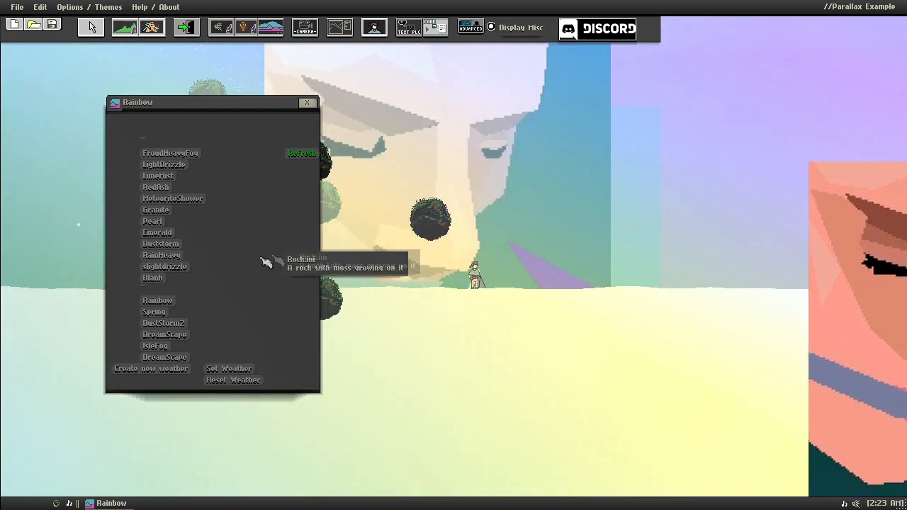
{"action": "left_click", "coordinate": [153, 277]}
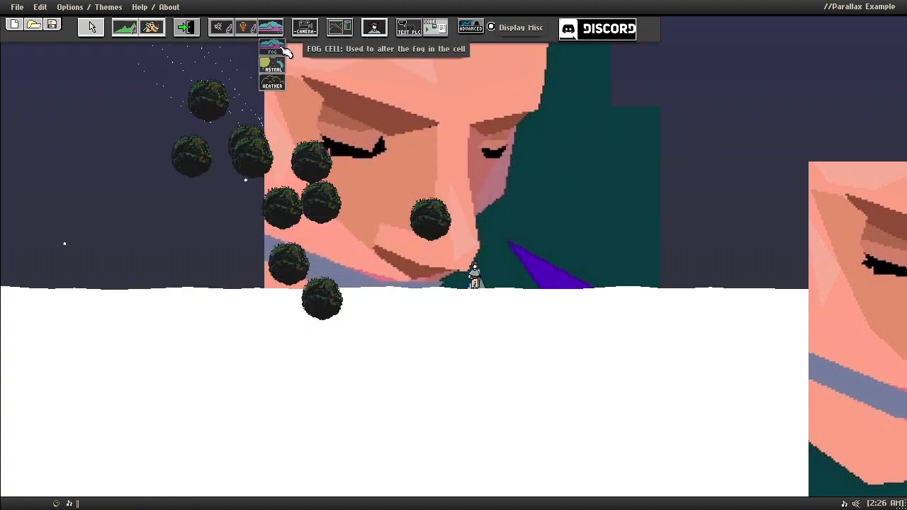
- Apply pale lavender fog to the cell so distant layers fade into the sky
{"action": "left_click", "coordinate": [272, 46]}
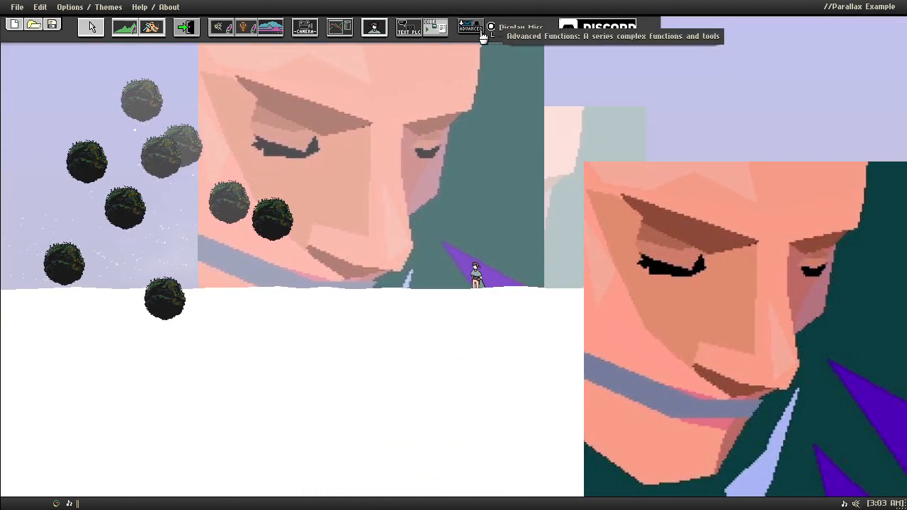
- Bring up the Parallax Exporter from the Advanced Functions list
{"action": "left_click", "coordinate": [470, 27]}
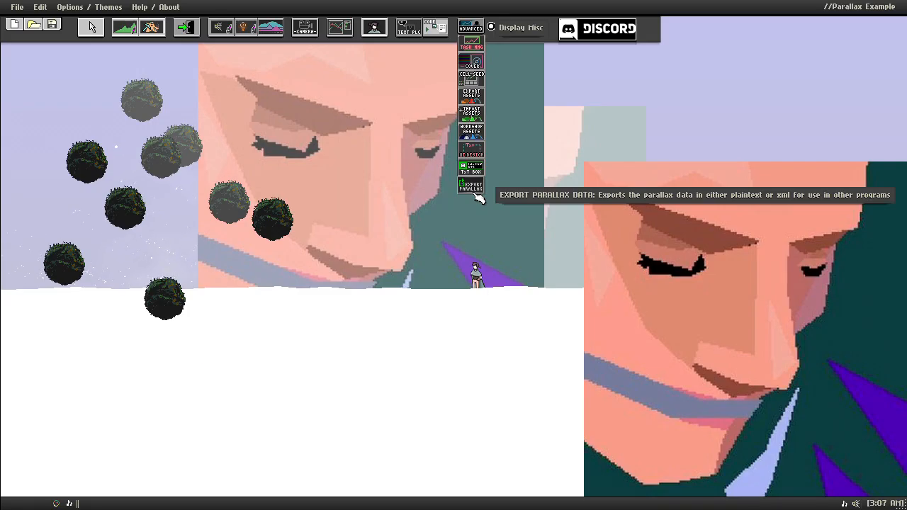
{"action": "left_click", "coordinate": [470, 186]}
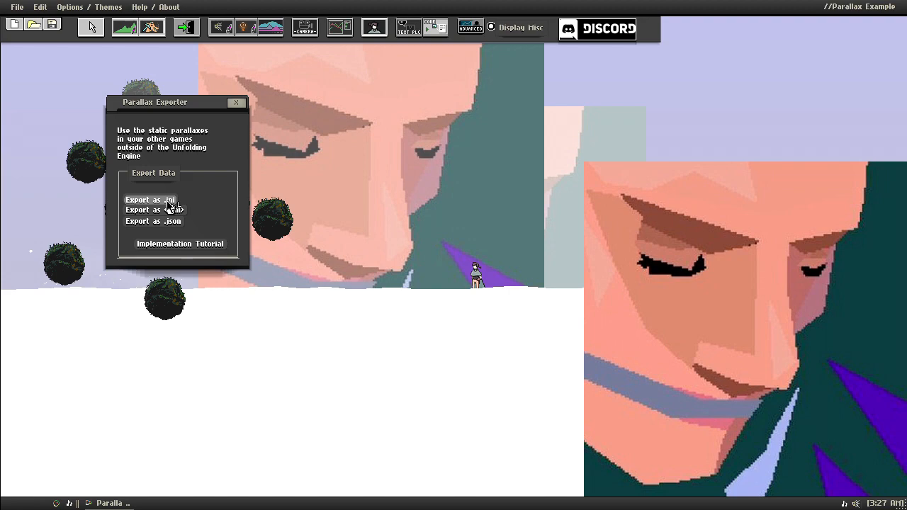
{"action": "mouse_move", "coordinate": [317, 244]}
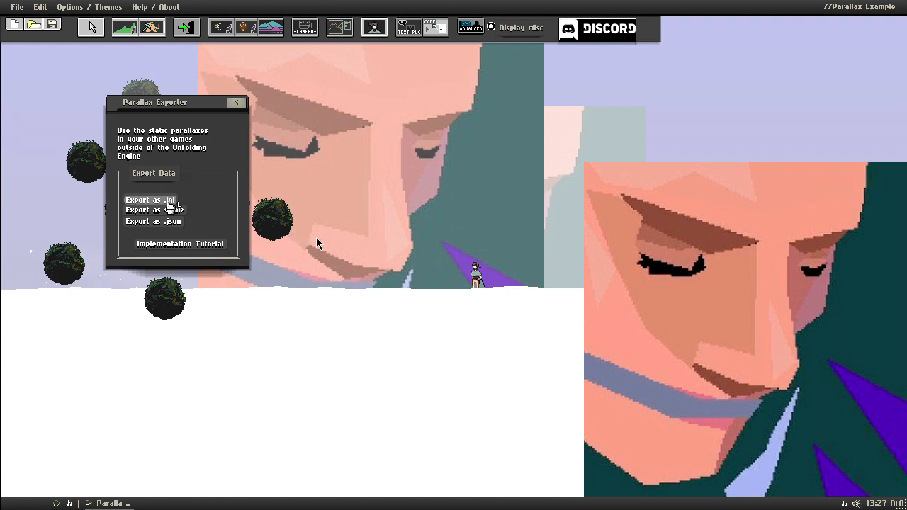
- Export the parallax data as an .ini file and load the Demo View cell
{"action": "left_click", "coordinate": [144, 200]}
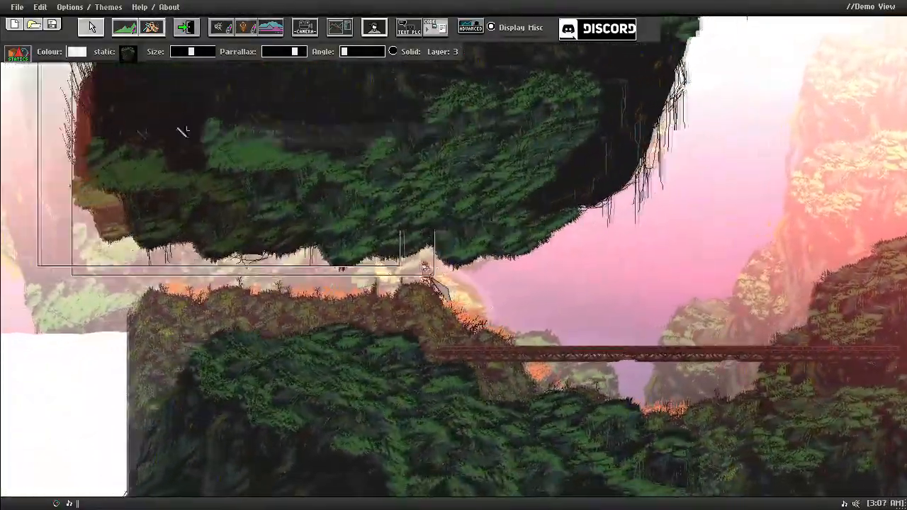
- Inspect the exported .ini listing 49 statics with depth, parallax and image settings
{"action": "left_click", "coordinate": [430, 28]}
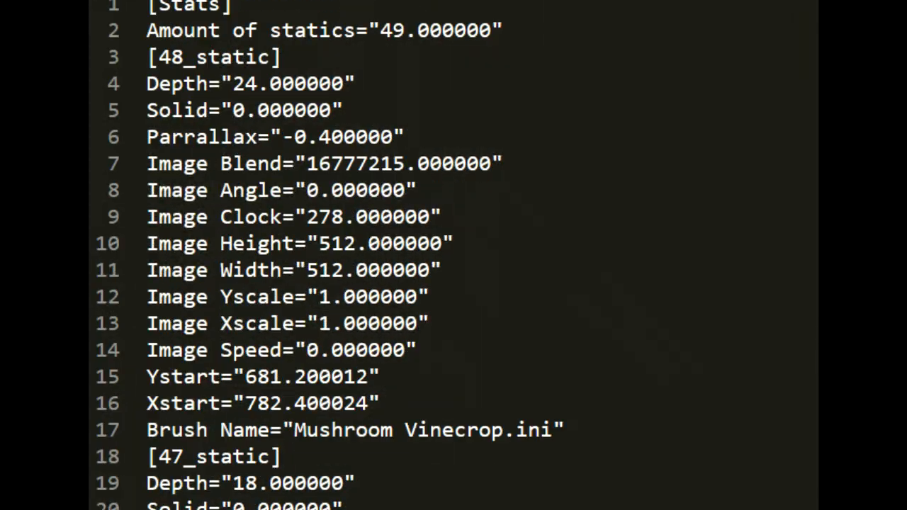
{"action": "scroll", "scroll_direction": "down", "scroll_amount": 3}
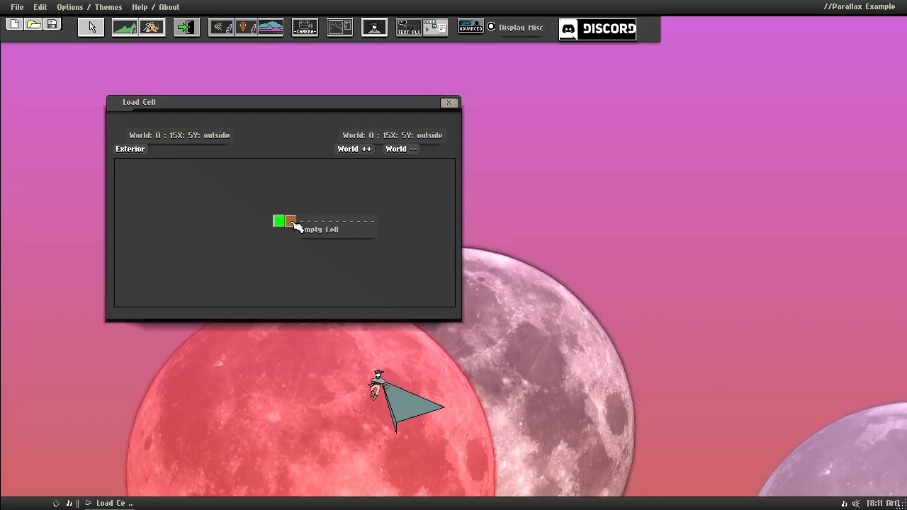
- Load the empty cell beside the current one via the Cell Explorer
{"action": "left_click", "coordinate": [447, 102]}
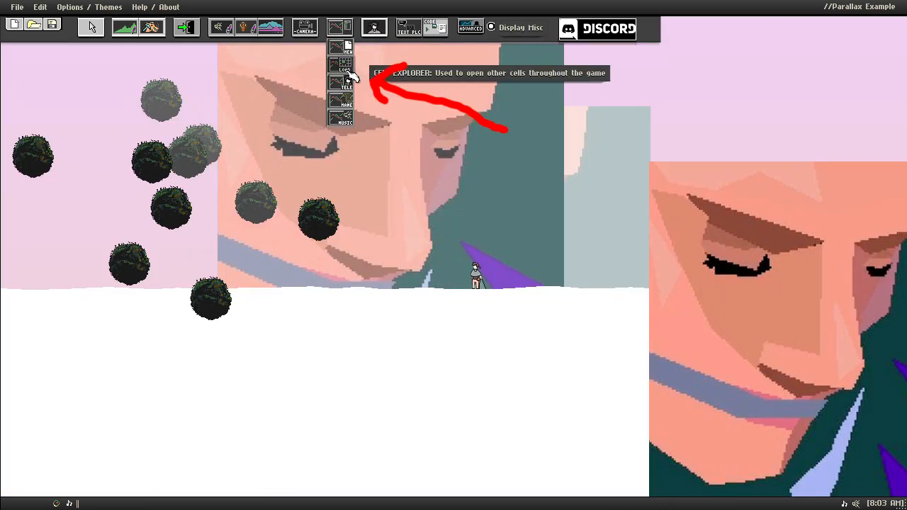
{"action": "left_click", "coordinate": [340, 64]}
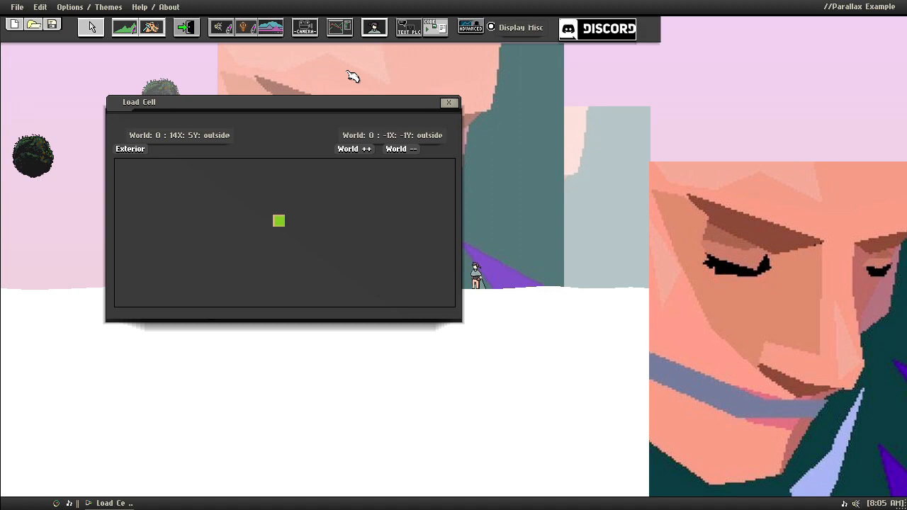
{"action": "mouse_move", "coordinate": [279, 221]}
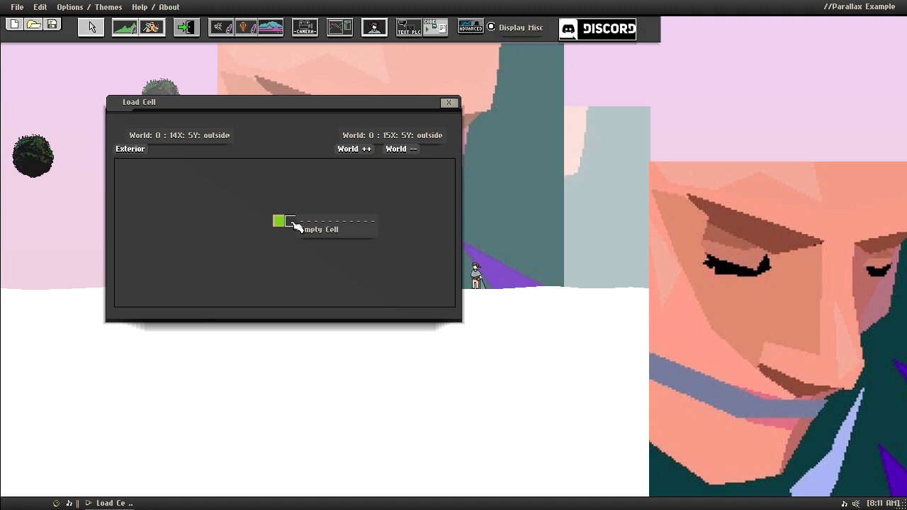
{"action": "left_click", "coordinate": [448, 102]}
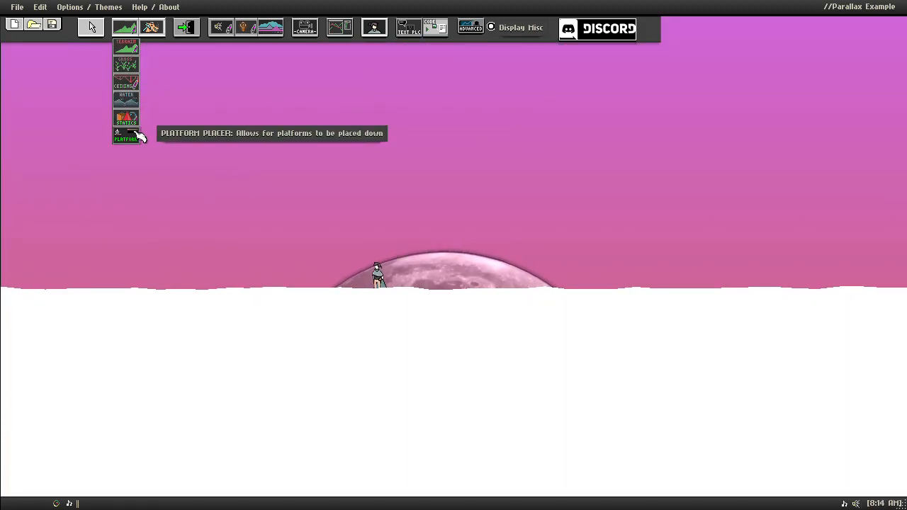
- Scatter dark round statics across the pink sky and save the second cell
{"action": "left_click", "coordinate": [126, 116]}
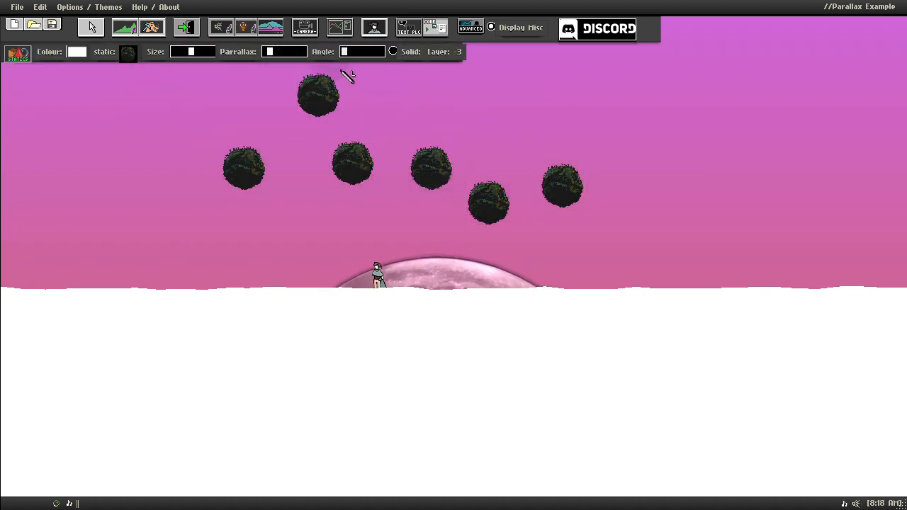
{"action": "left_click", "coordinate": [51, 23]}
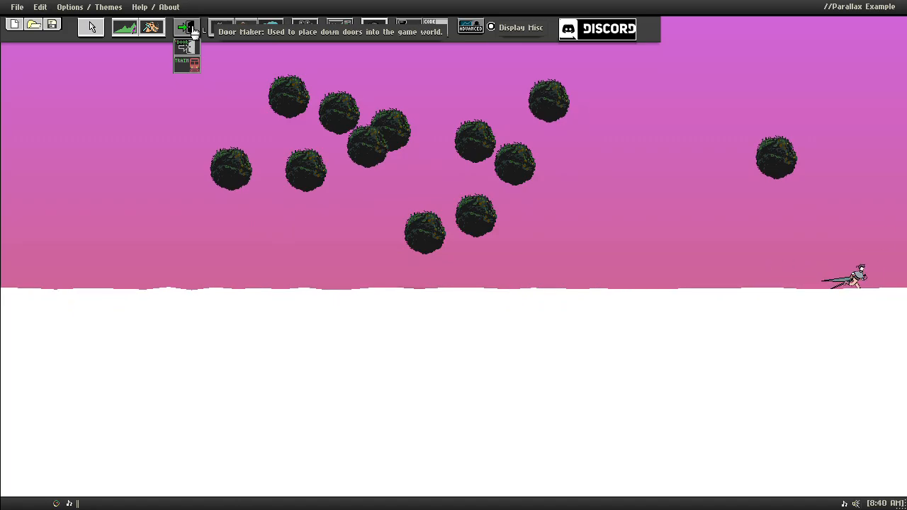
{"action": "left_click", "coordinate": [186, 27]}
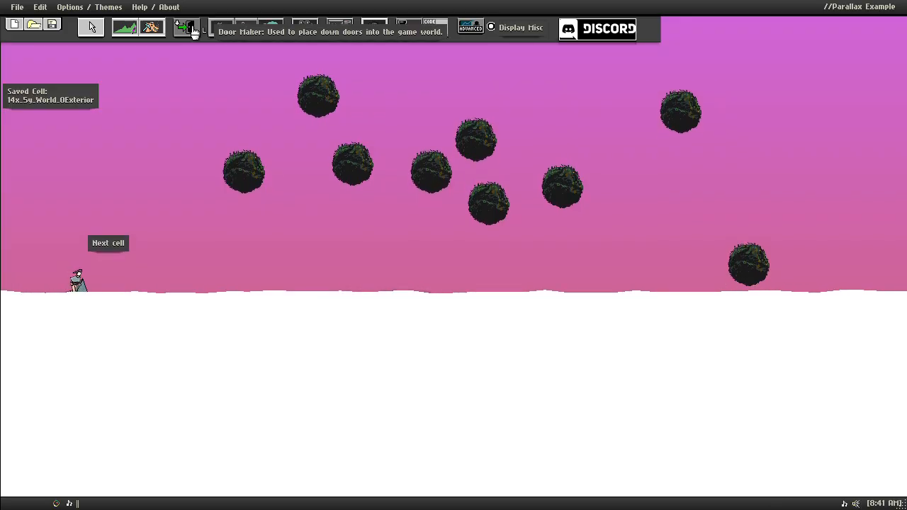